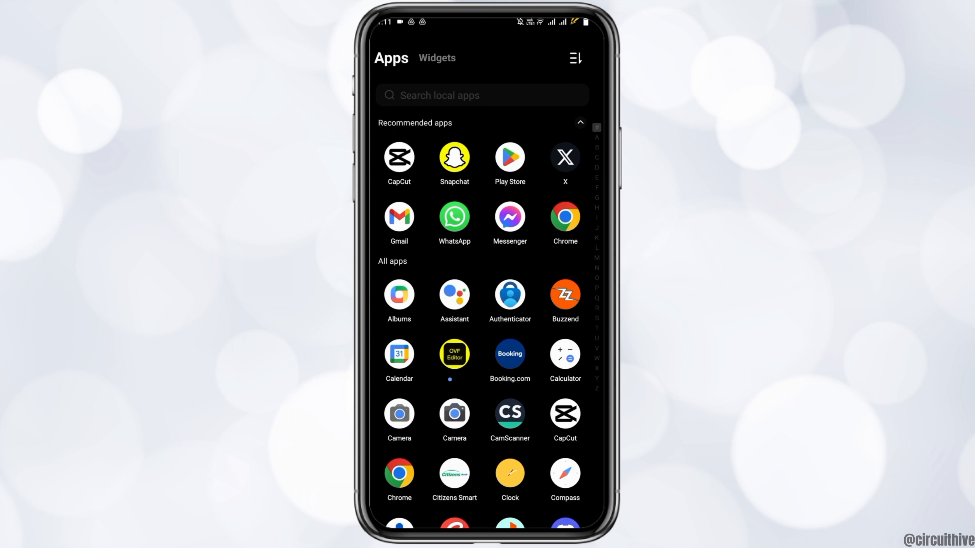
# Step: Search Play Store for "ovf editor" and launch the app
pyautogui.click(509, 156)
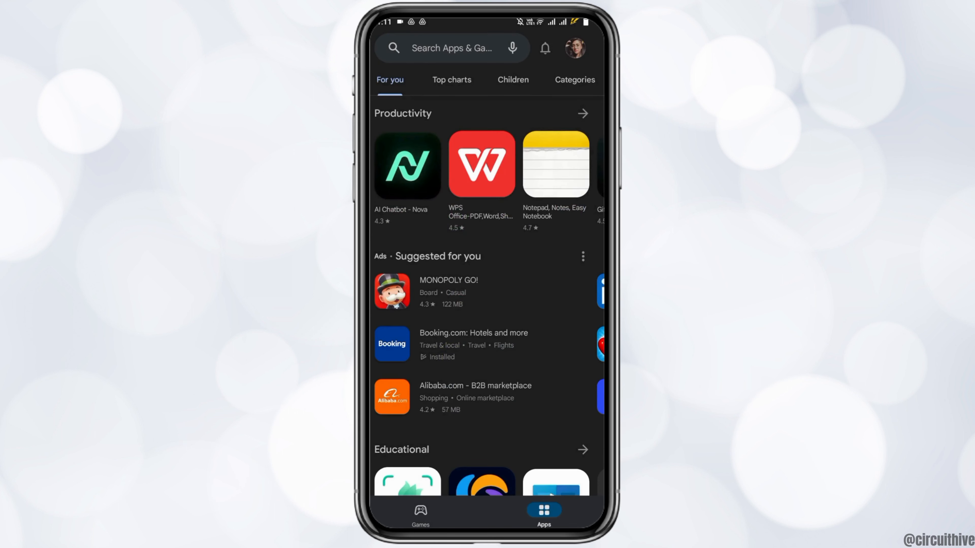
pyautogui.write('ovf editor')
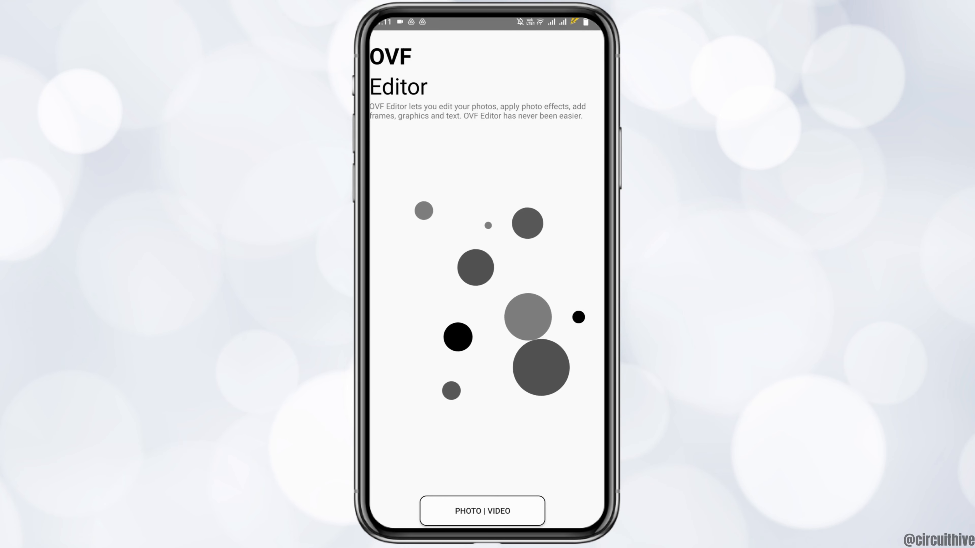
# Step: Choose Select Image under PHOTO | VIDEO and load the lit-tree gallery photo
pyautogui.click(482, 511)
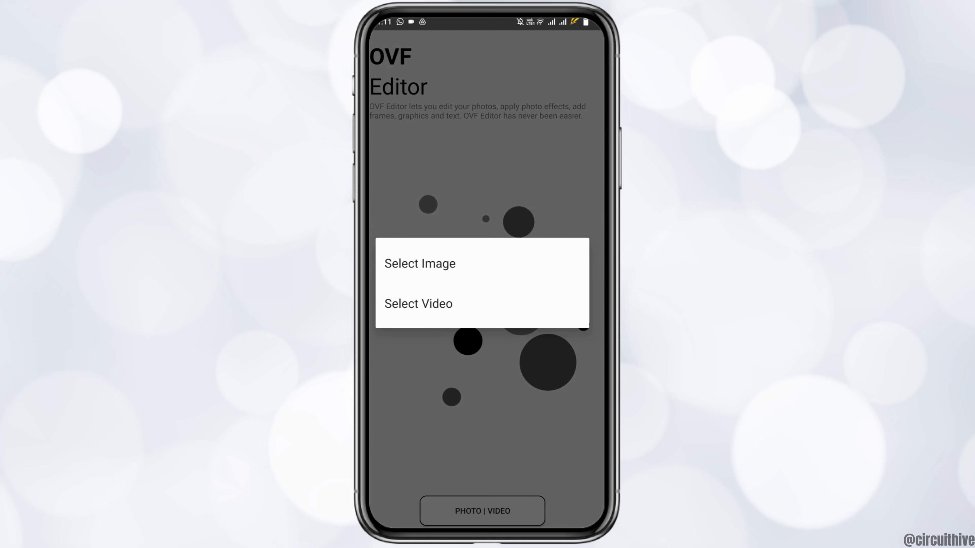
pyautogui.click(420, 263)
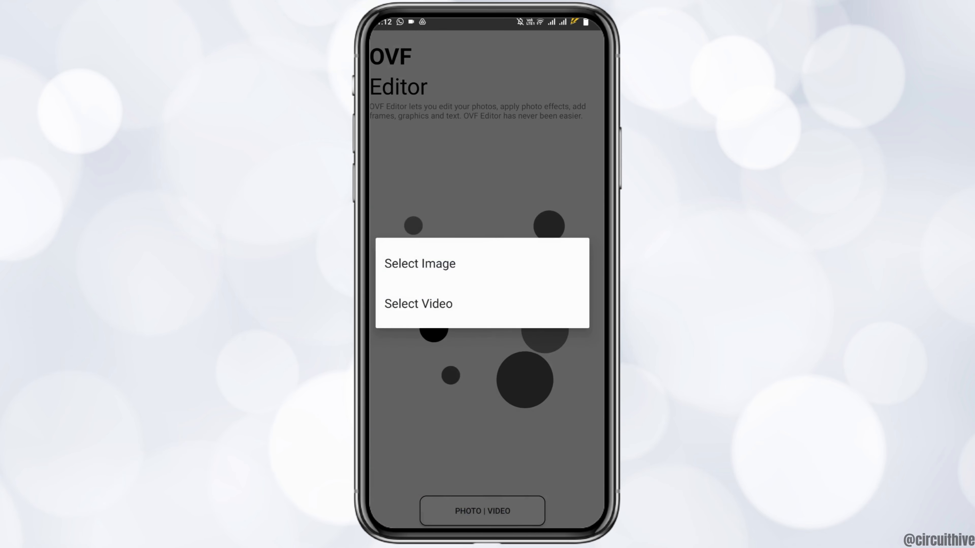
pyautogui.click(419, 263)
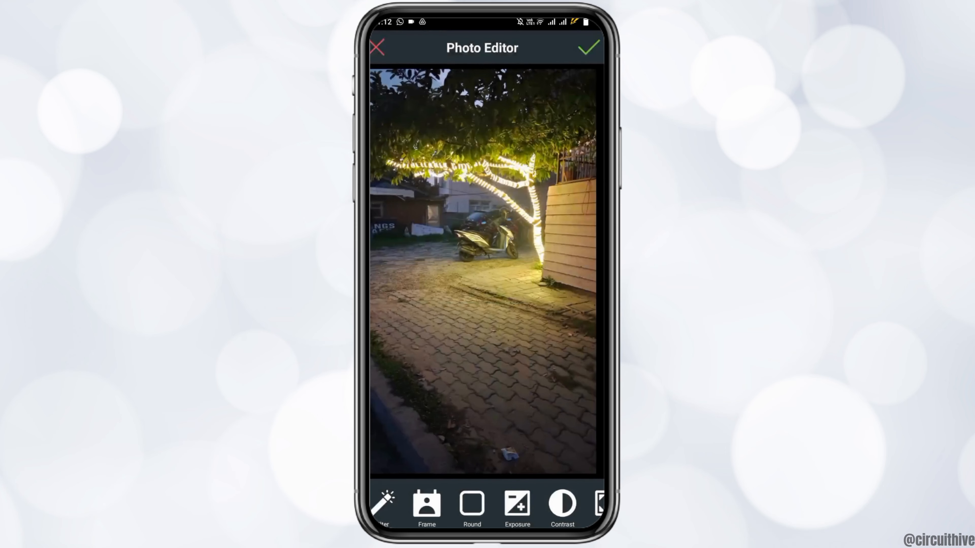
# Step: Apply the blue decorative frame to the photo
pyautogui.click(426, 504)
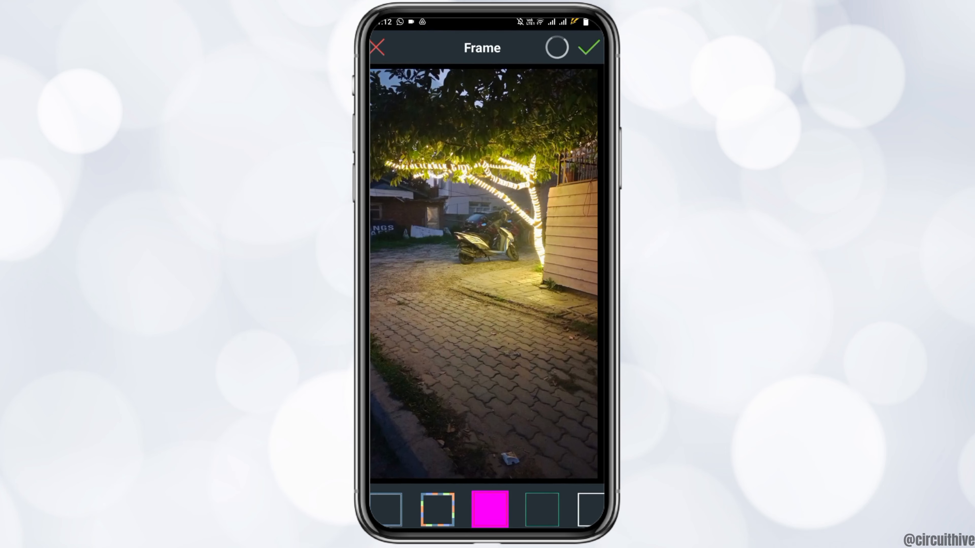
pyautogui.click(489, 510)
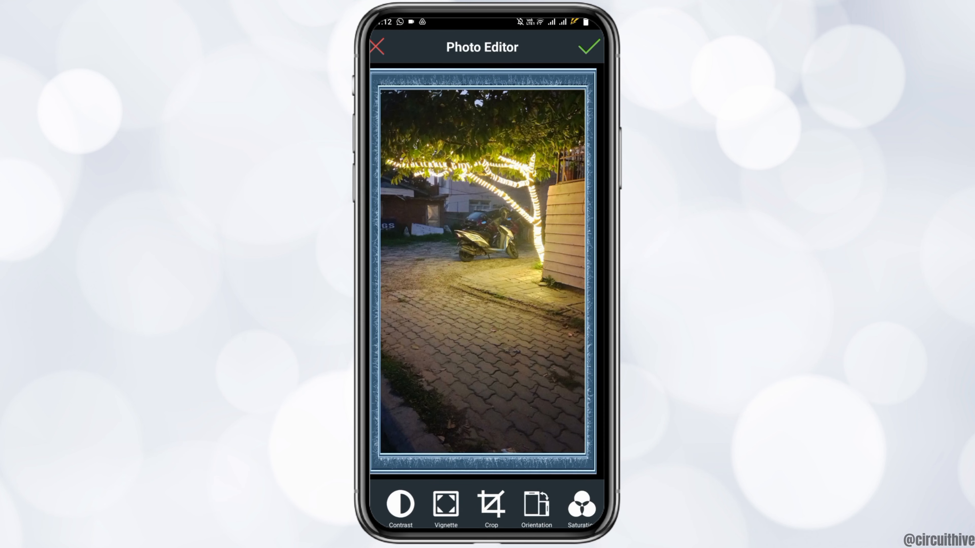
# Step: Crop to a wide band around the lit tree and scooter, then save the edit
pyautogui.click(491, 503)
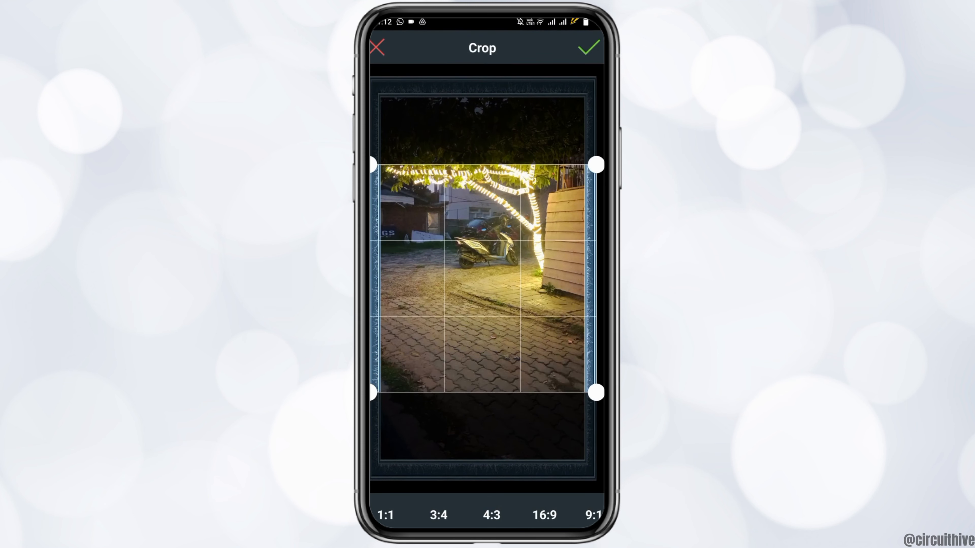
pyautogui.click(587, 48)
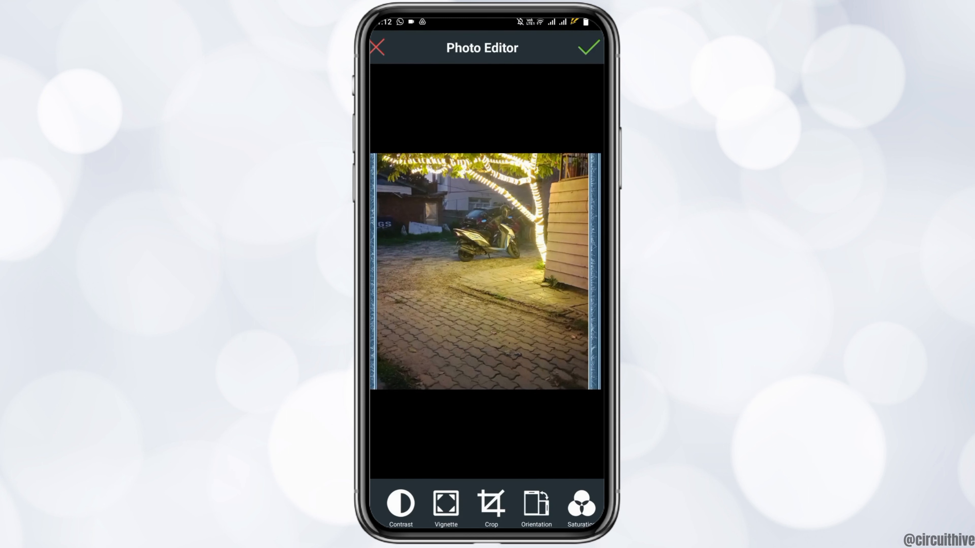
pyautogui.click(588, 47)
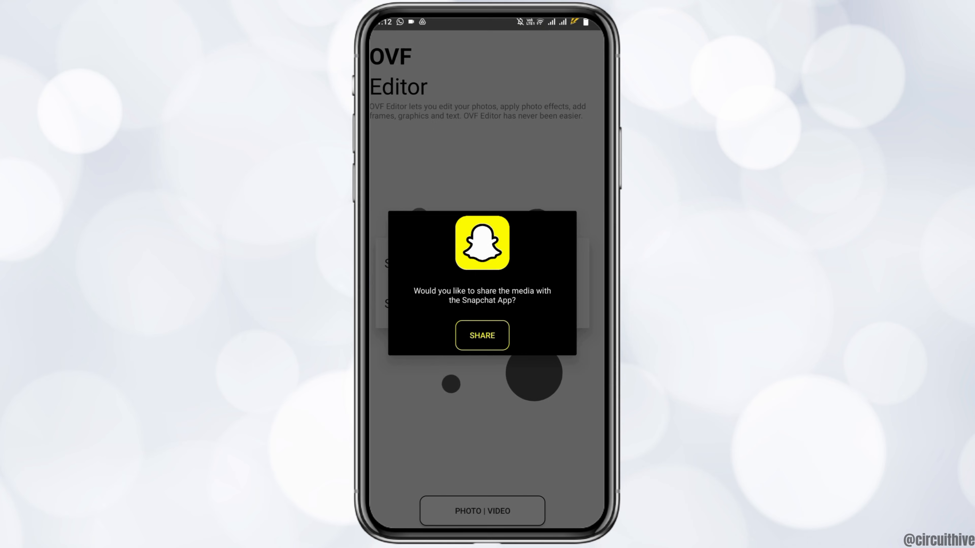
# Step: Share the edited photo to Snapchat and advance to the Send To screen
pyautogui.click(482, 335)
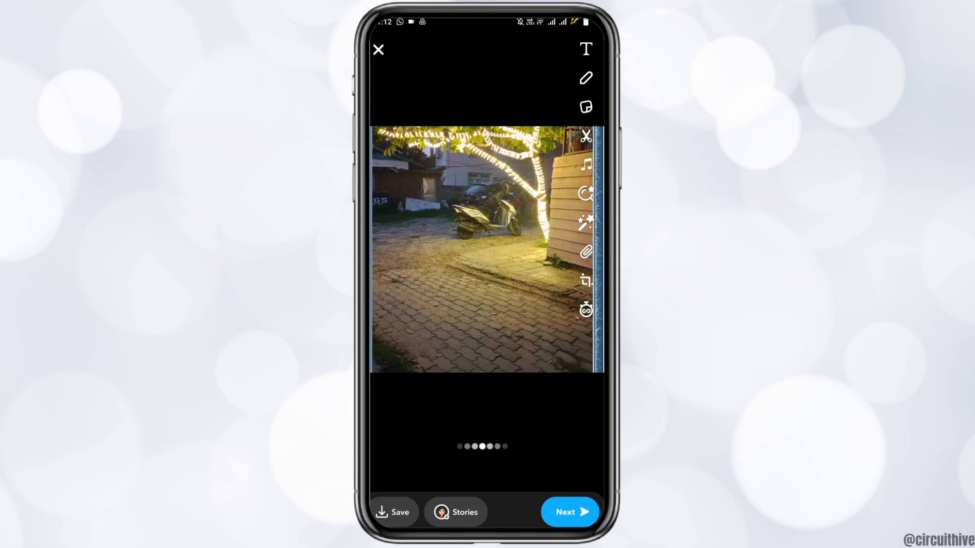
pyautogui.click(565, 512)
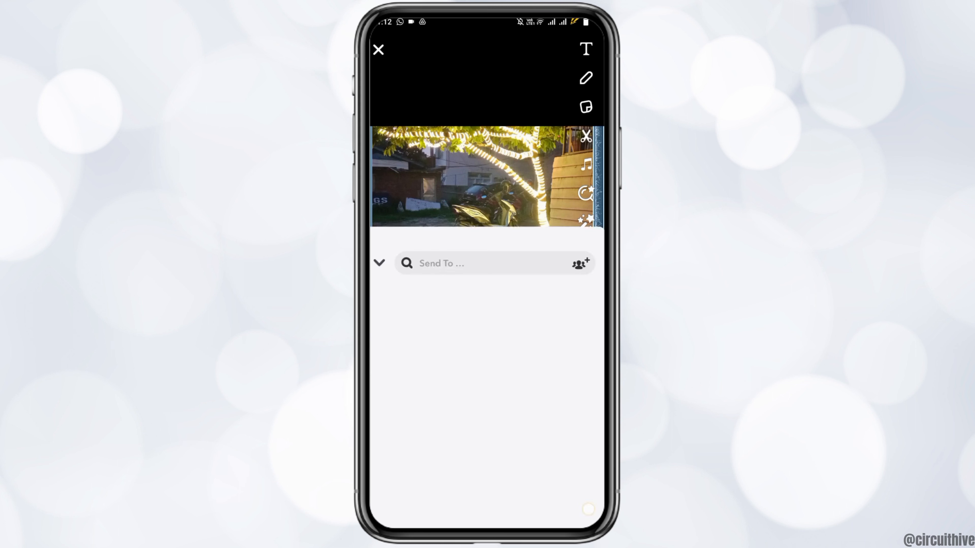